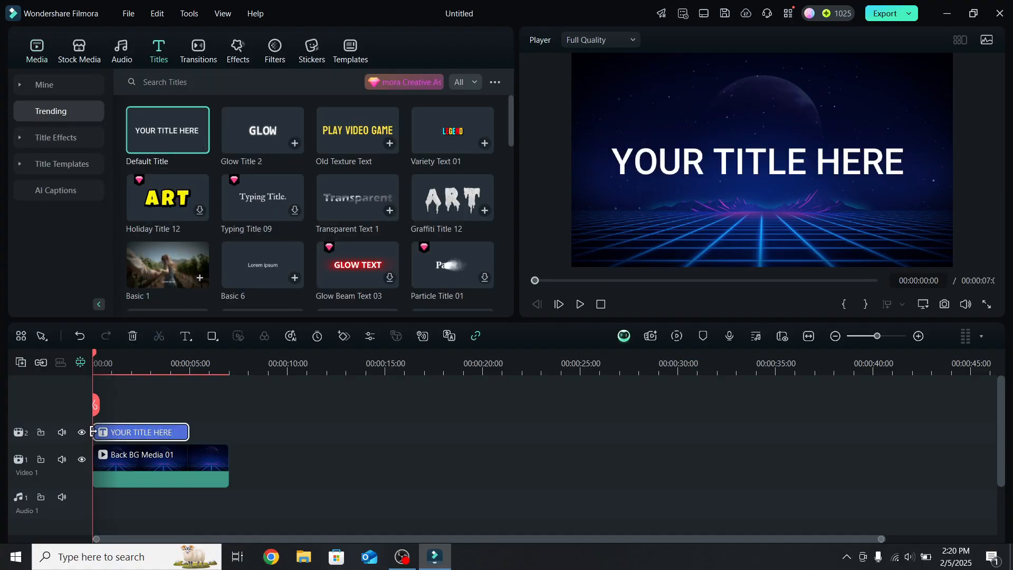
Replace the title text with FILMORA and set its font to Montserrat Bold.
double_click(140, 432)
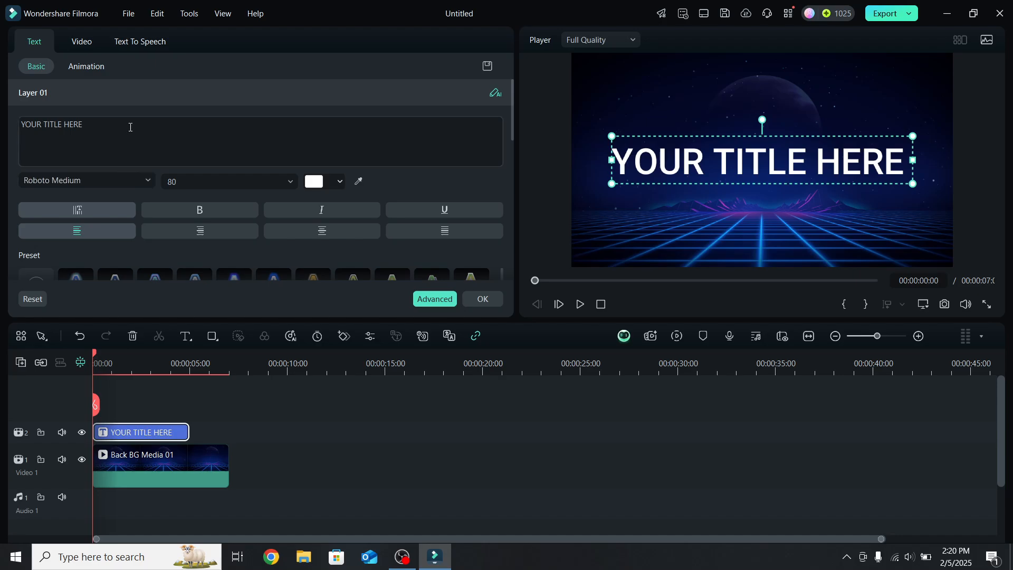
type("FILMORA")
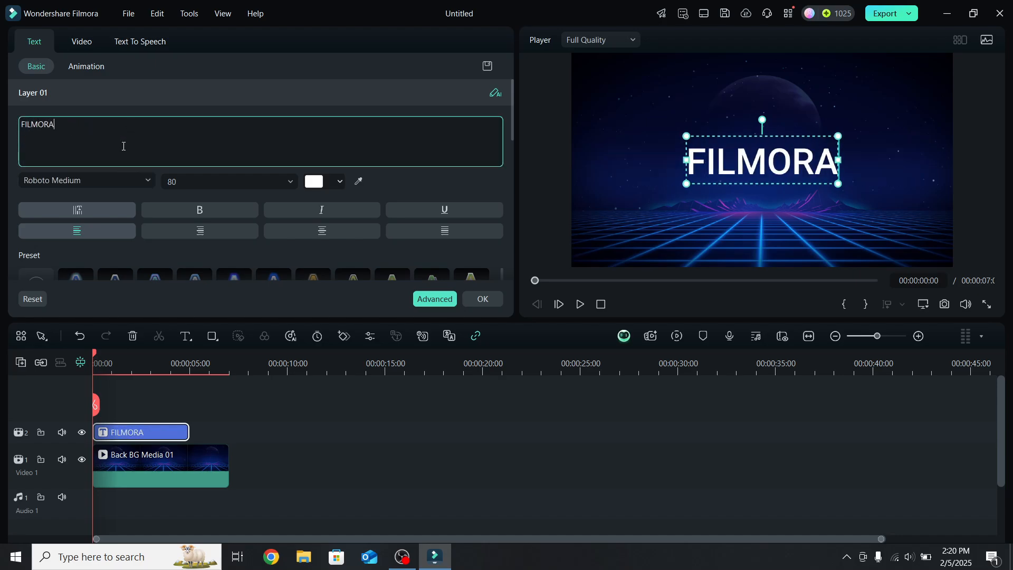
type("mon")
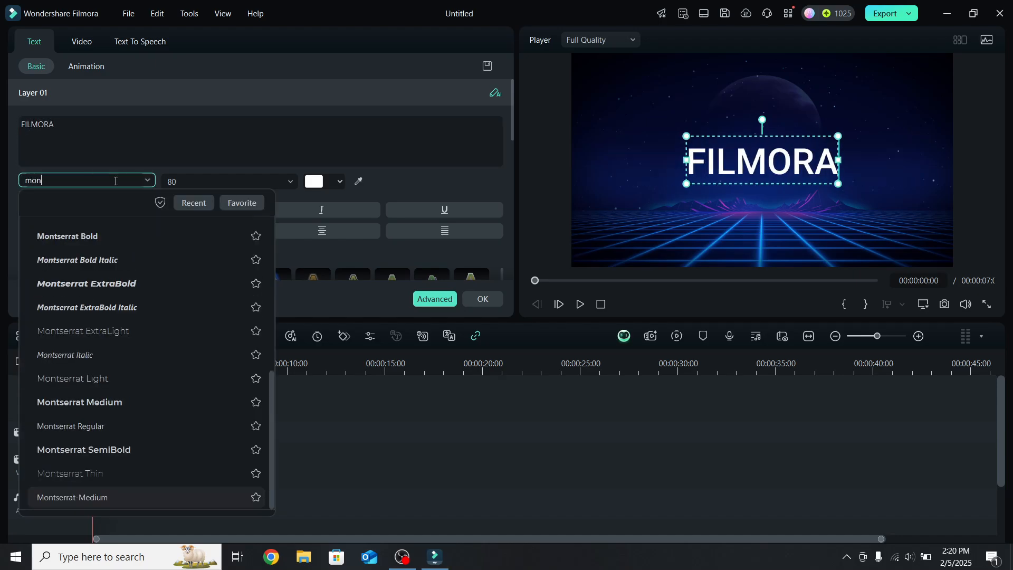
left_click(67, 235)
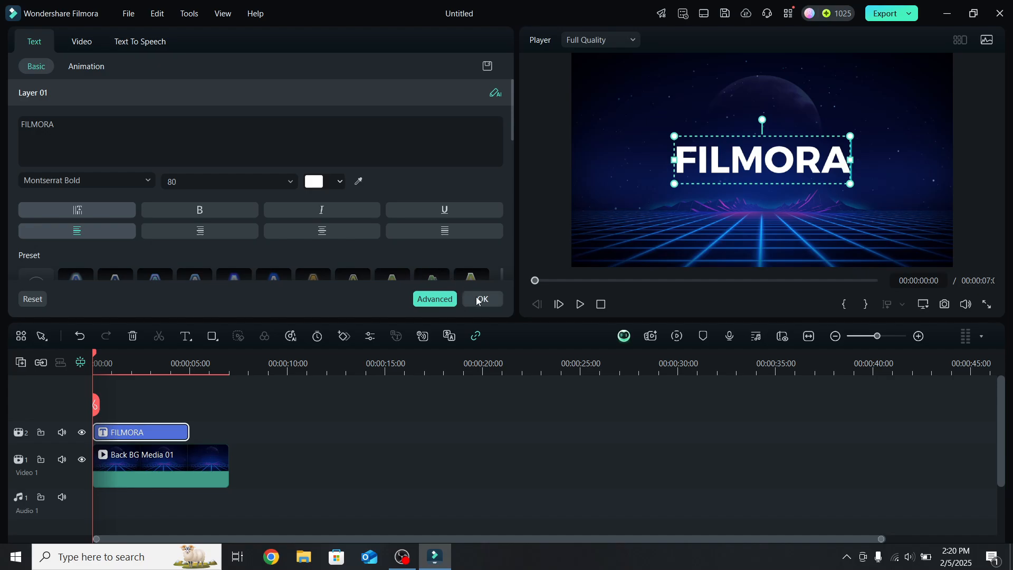
Convert the FILMORA title into a compound clip named 'Floating Text Effect'.
right_click(141, 432)
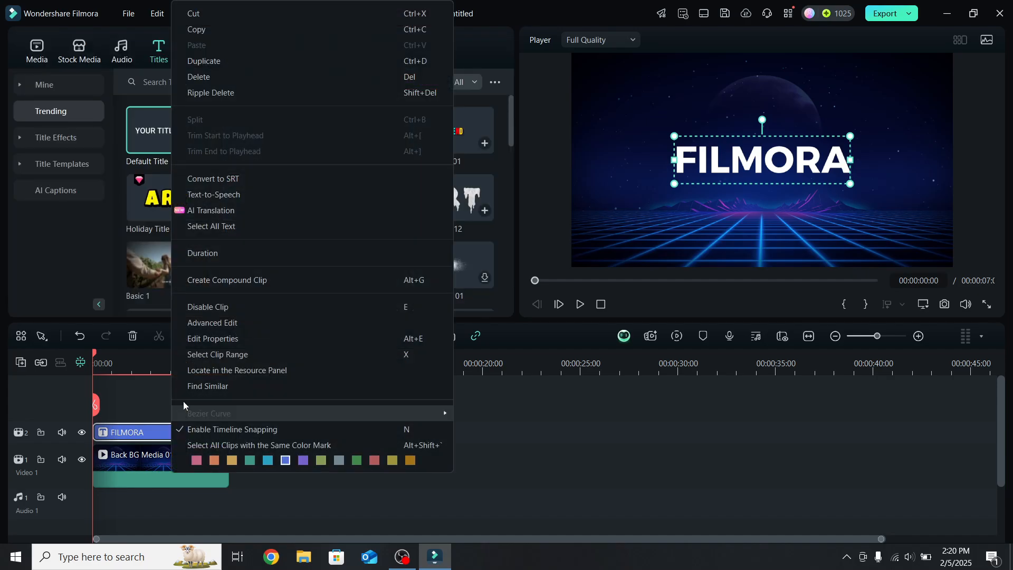
left_click(226, 280)
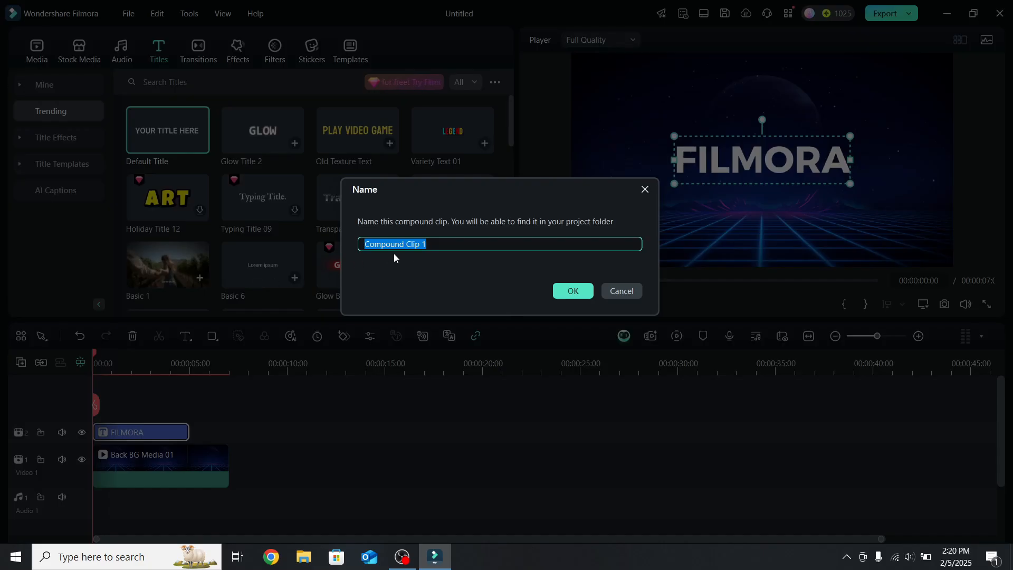
type("Floating Text Effect")
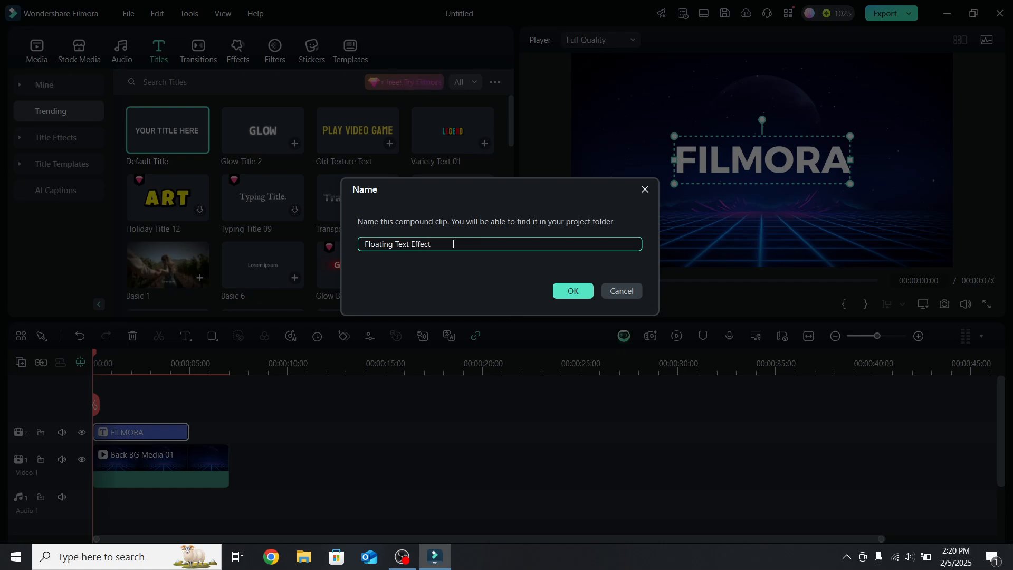
left_click(571, 292)
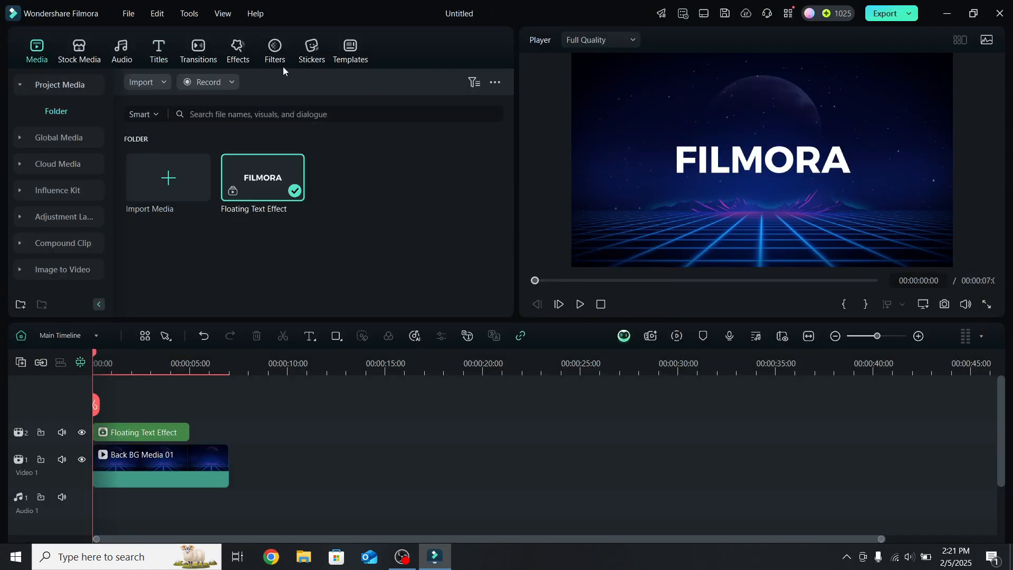
Show the Shake video effects and preview the clip with the Mild effect applied.
left_click(237, 49)
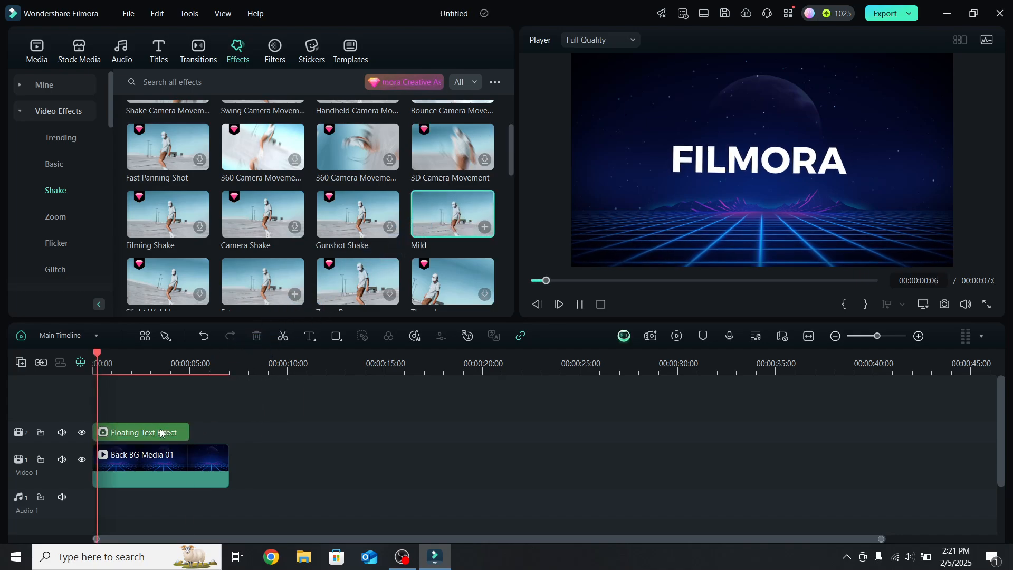
left_click(557, 304)
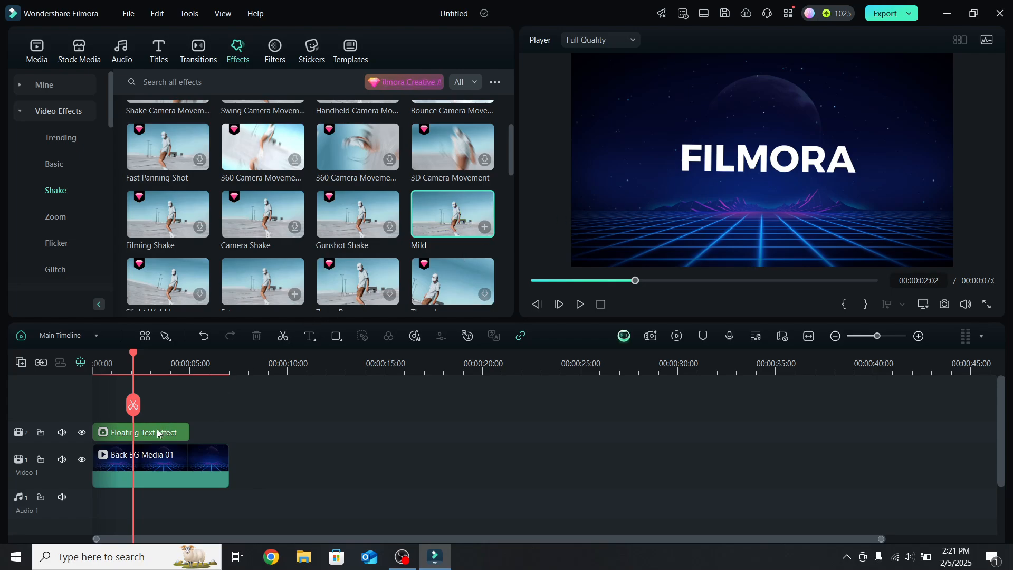
Raise the Mild shake effect's Frequency on the compound clip to 2.00.
double_click(140, 431)
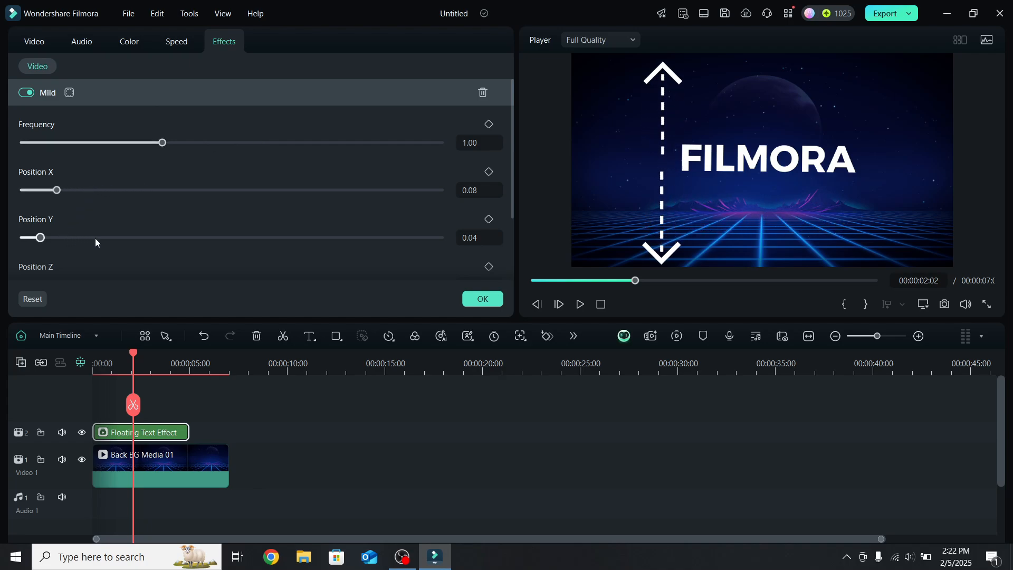
left_click(478, 142)
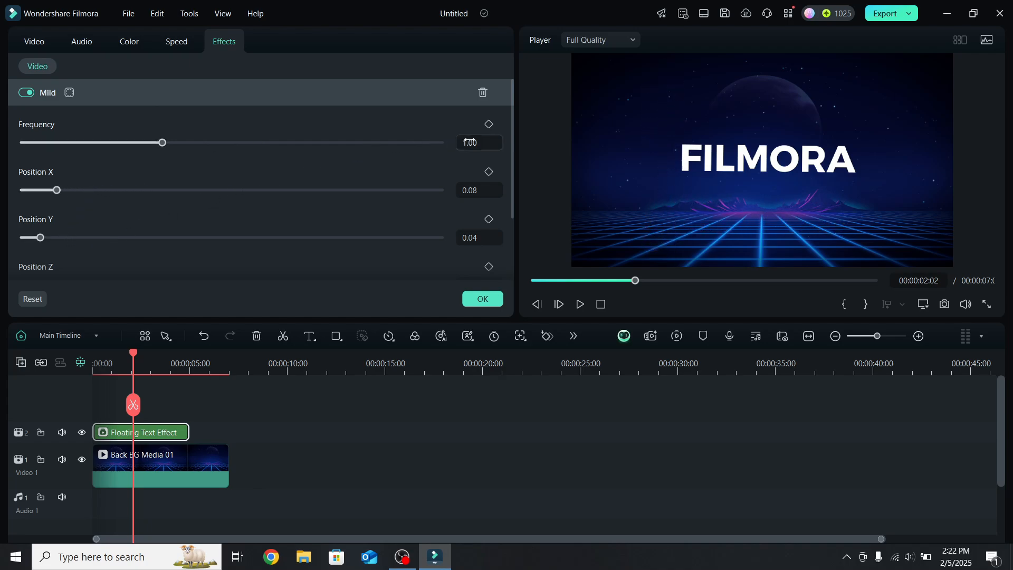
left_click_drag(162, 142, 301, 142)
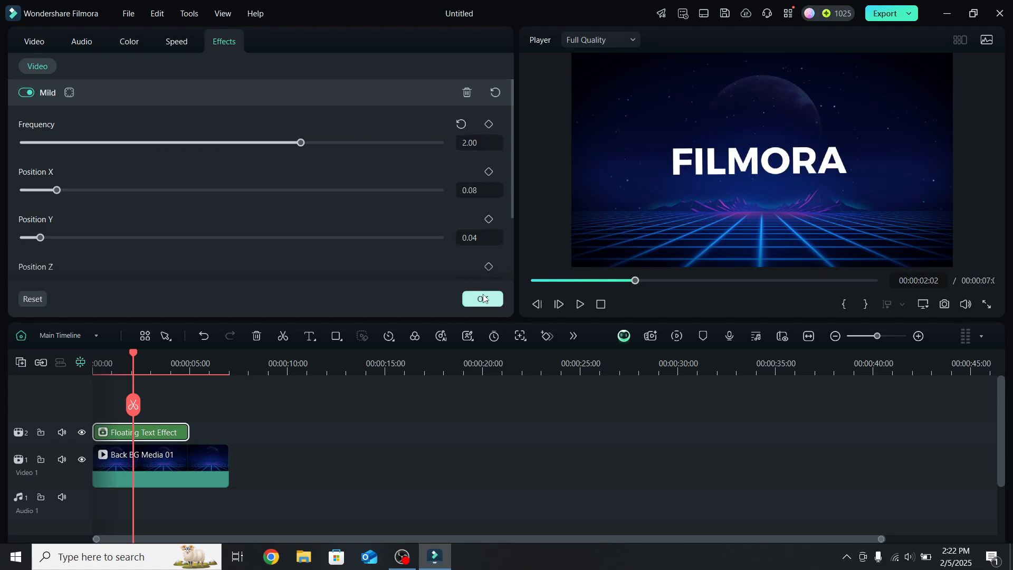